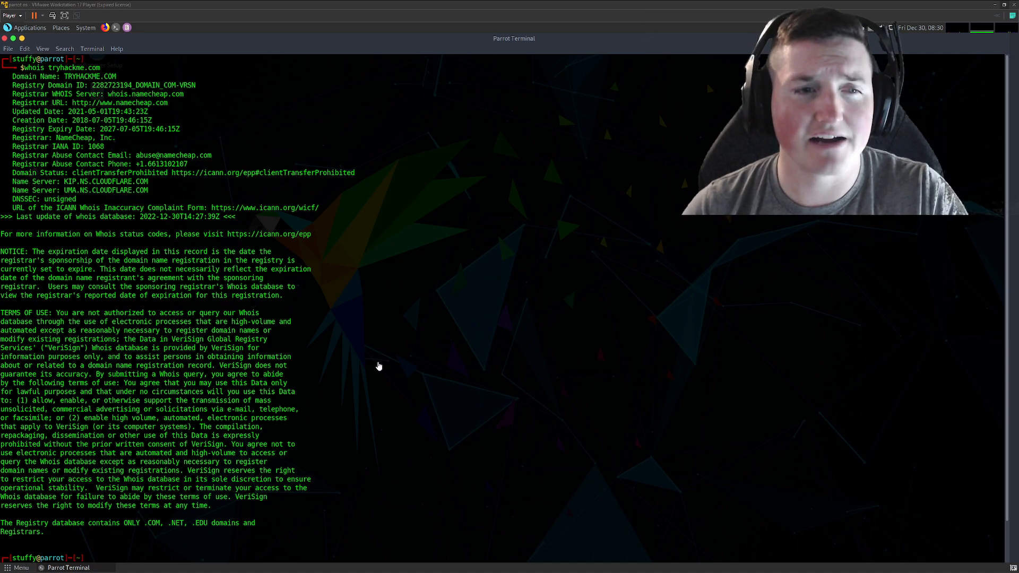
pyautogui.moveTo(385, 484)
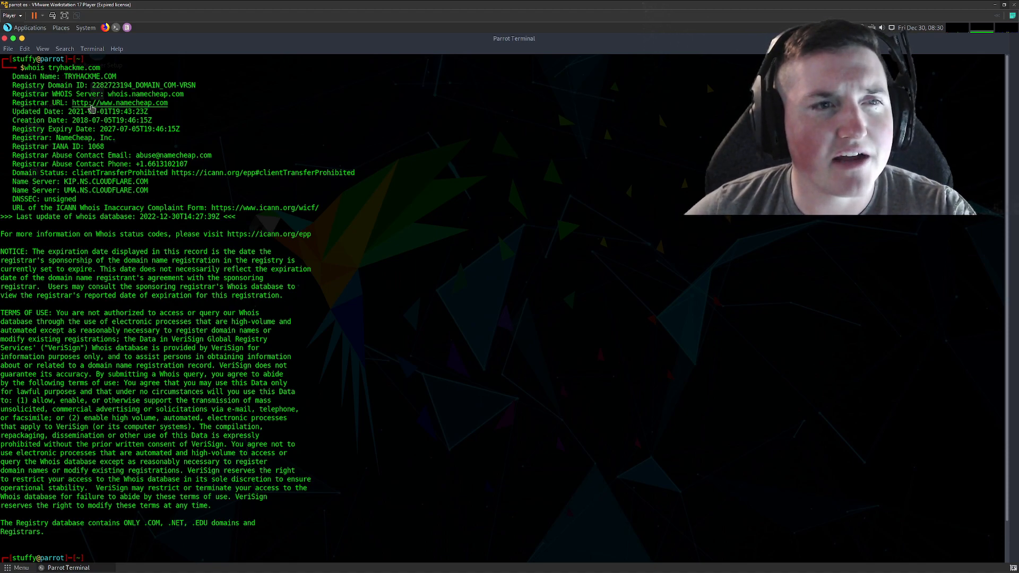
pyautogui.moveTo(81, 198)
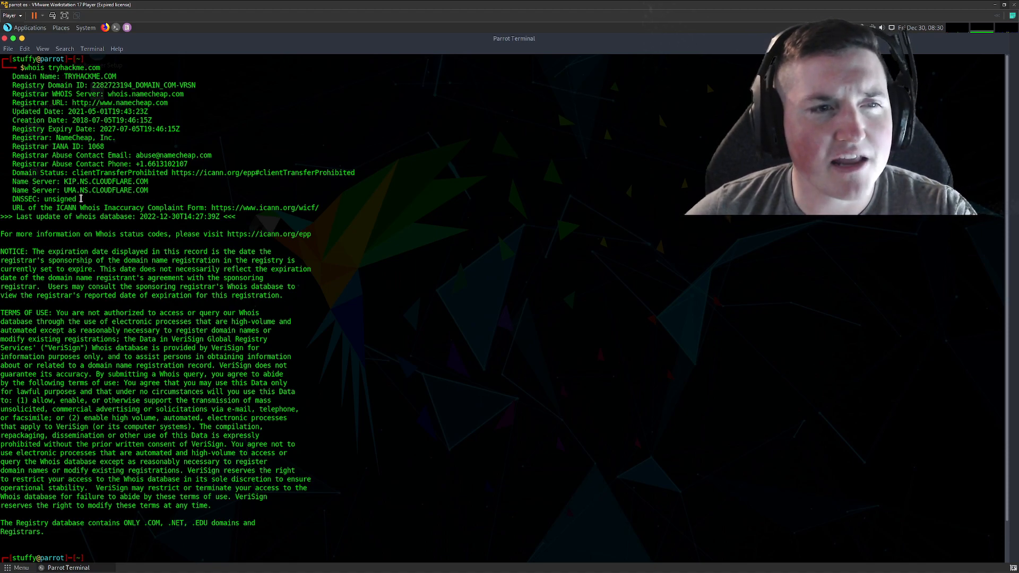
pyautogui.doubleClick(104, 182)
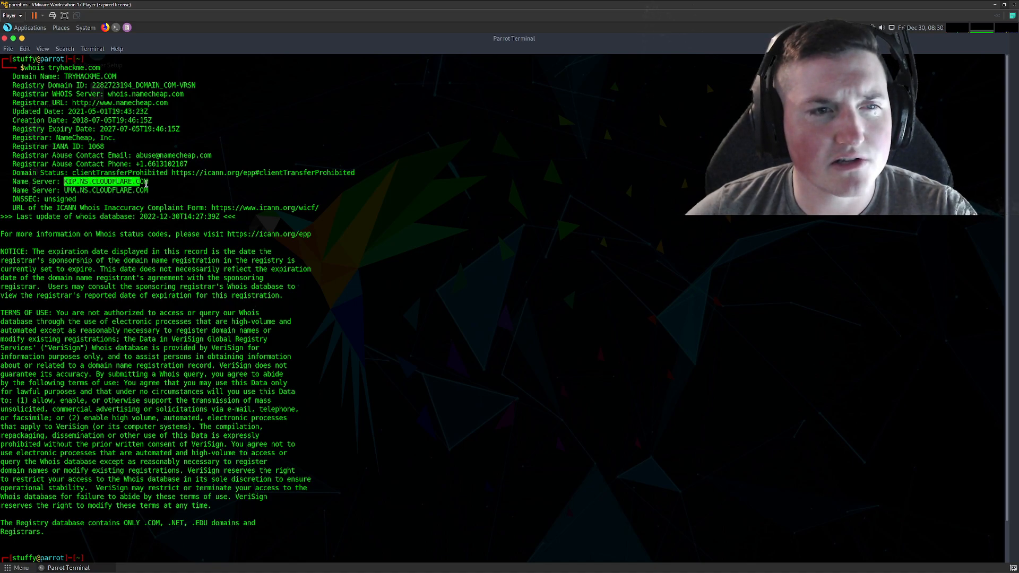
pyautogui.rightClick(105, 181)
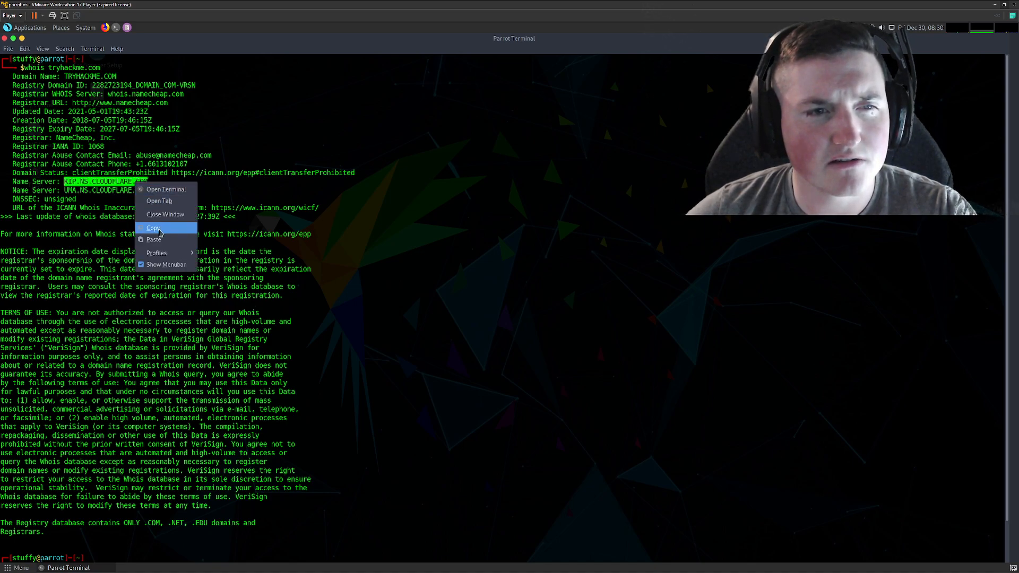
pyautogui.click(154, 228)
pyautogui.write('dig @')
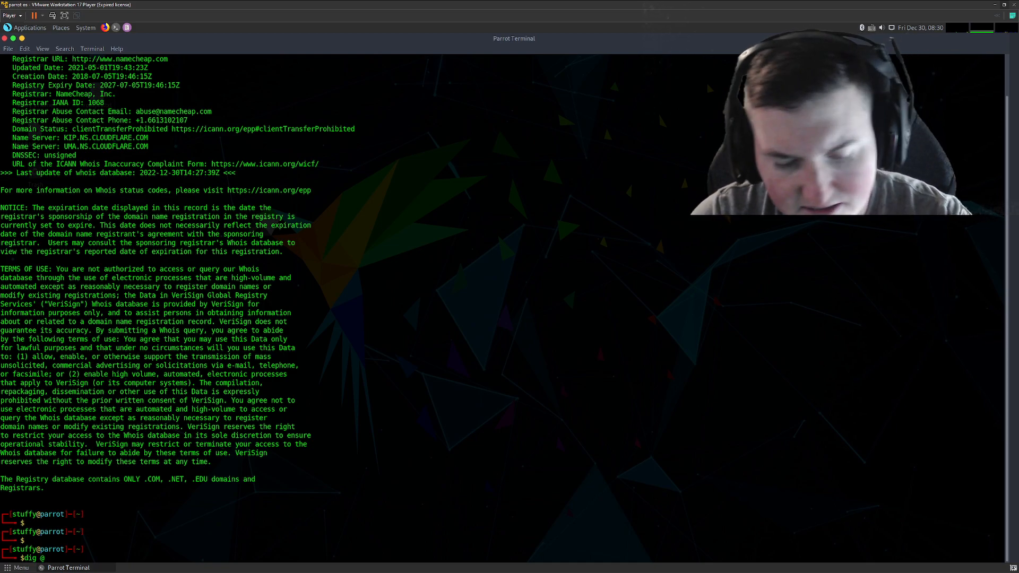
pyautogui.write('KIP.NS.CLOUDFLARE.COM')
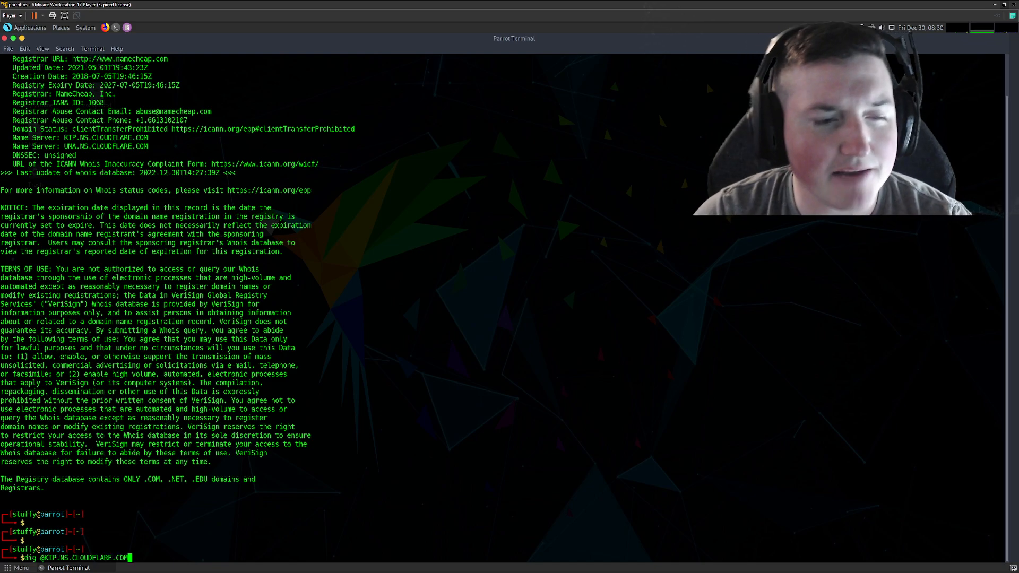
pyautogui.write('A')
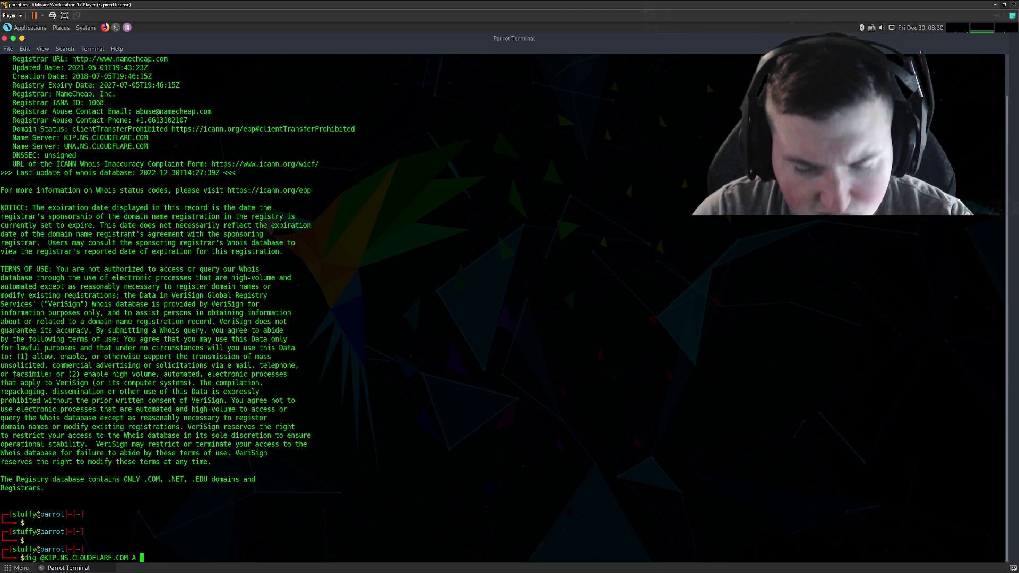
pyautogui.write('tryhackme')
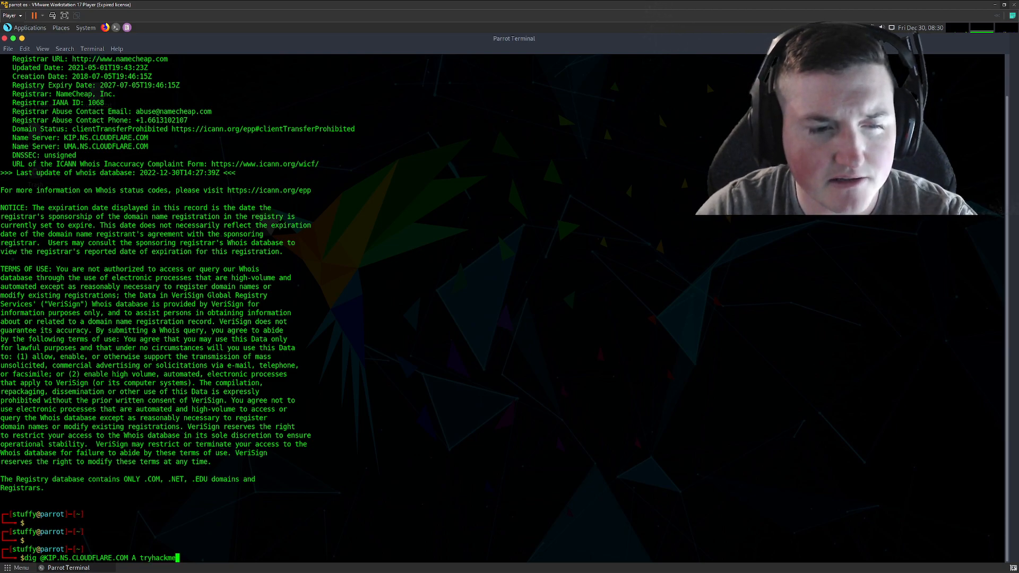
pyautogui.write('.com')
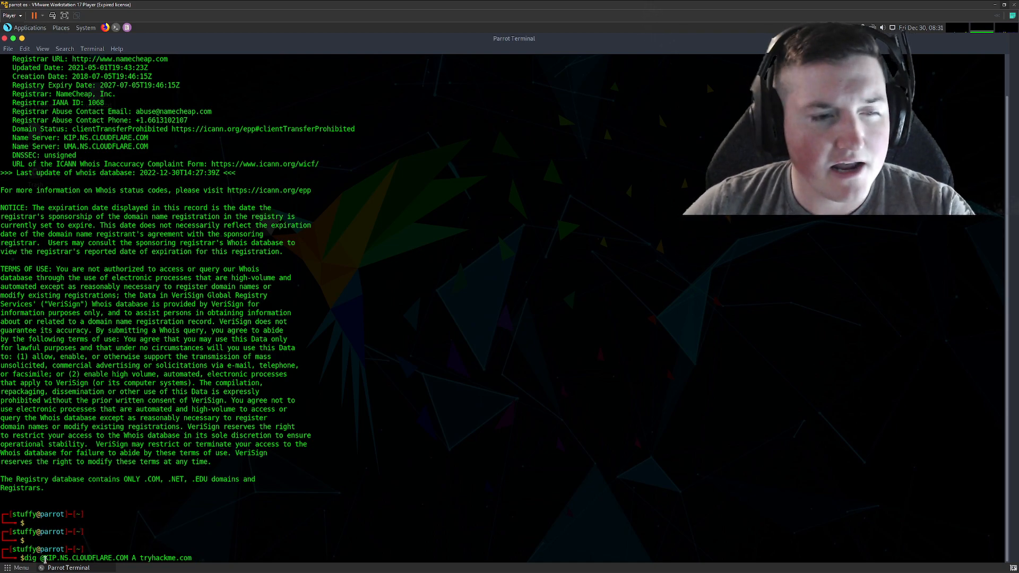
pyautogui.doubleClick(84, 558)
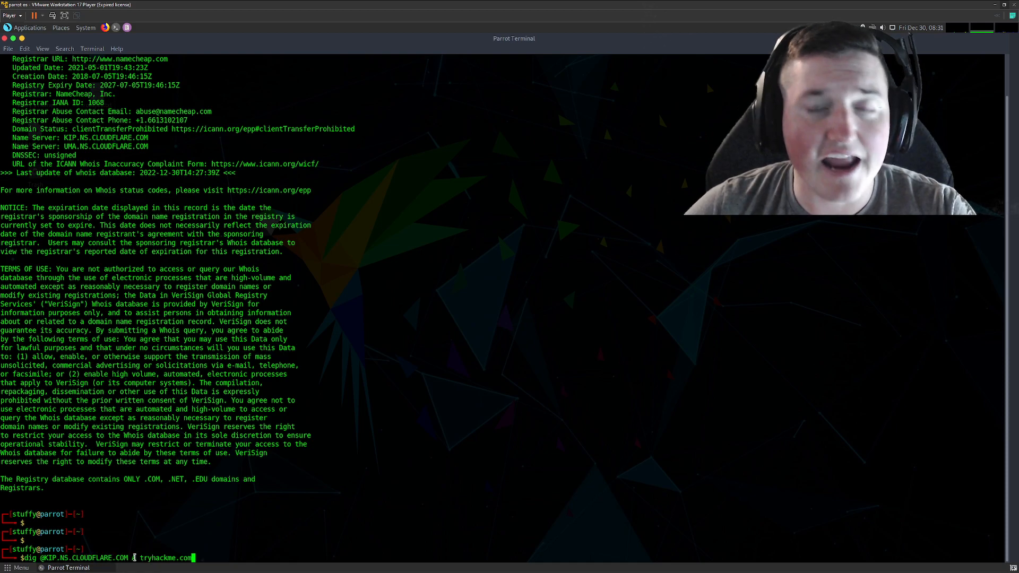
pyautogui.write('A')
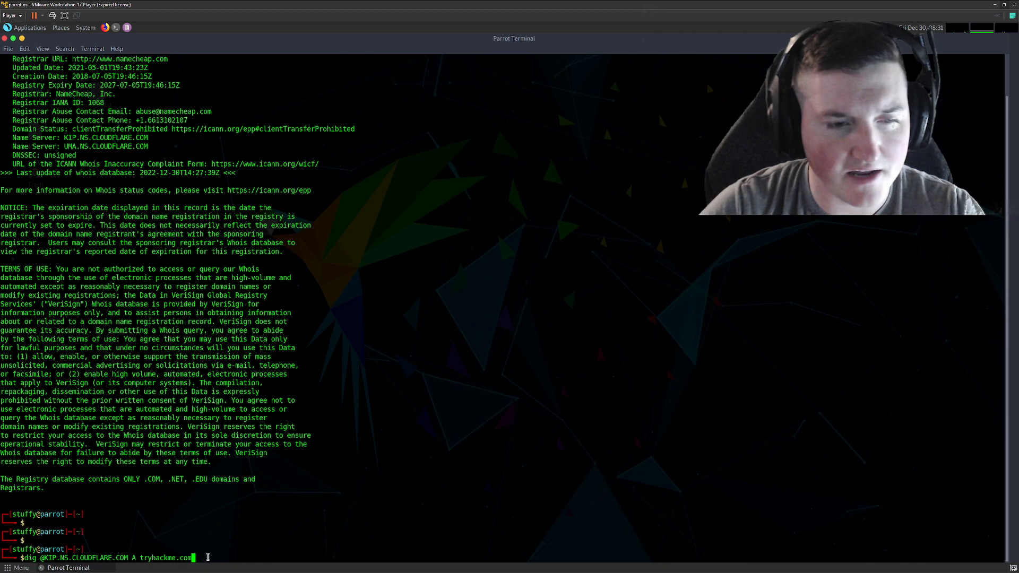
# Run the dig A query, returning 172.67.27.10, 104.22.54.228 and 104.22.55.228
pyautogui.press('Return')
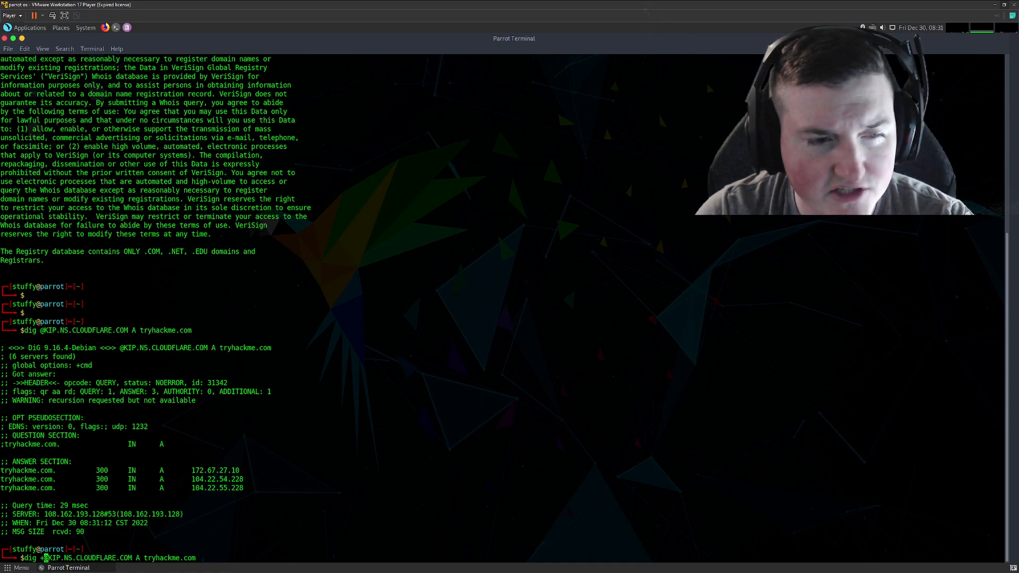
pyautogui.write('short')
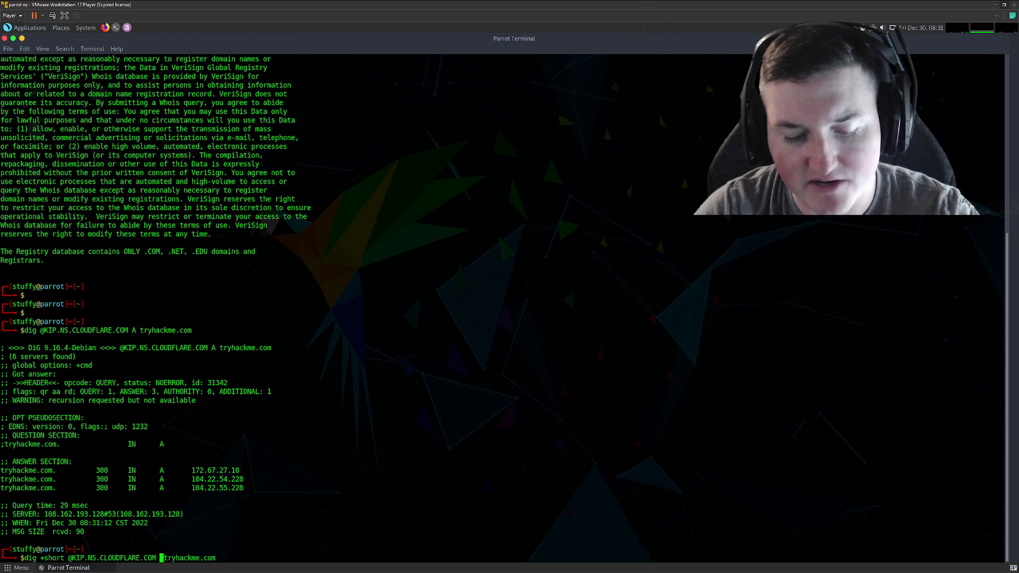
pyautogui.write('MX')
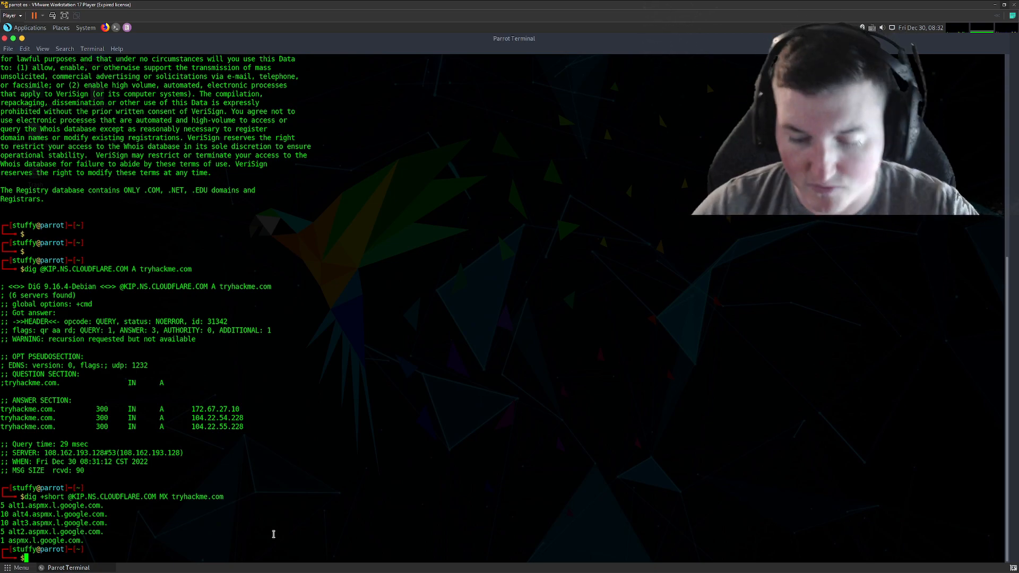
# Run dig +short A for admin.tryhackme.com, returning 104.22.54.228, 104.22.55.228 and 172.67.27.10
pyautogui.write('dig +short @KIP.NS.CLOUDFLARE.COM MX tryhackme.com')
pyautogui.write('dig +short @KIP.NS.CLOUDFLARE.COM A tryhackme.com')
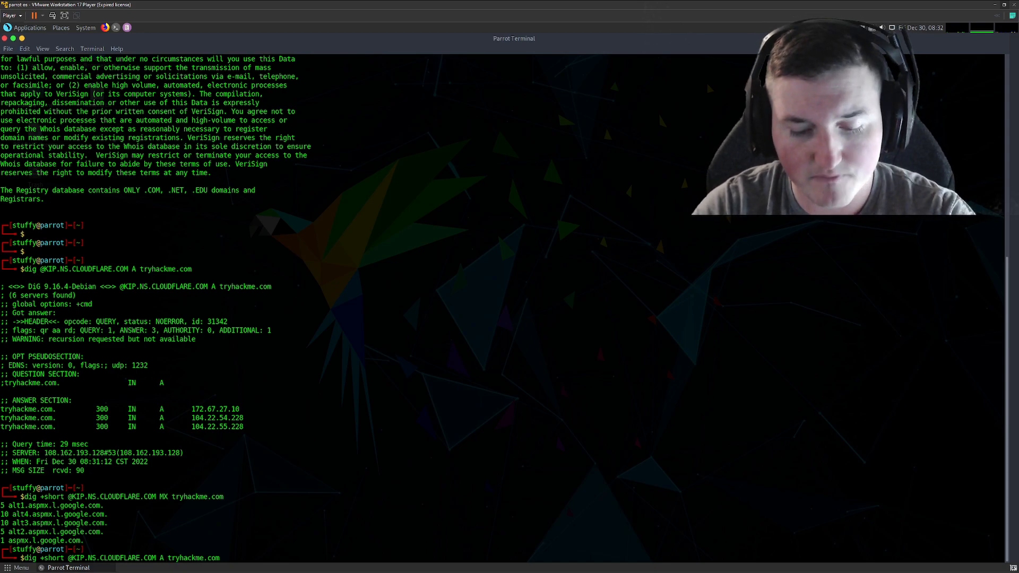
pyautogui.write('admin.')
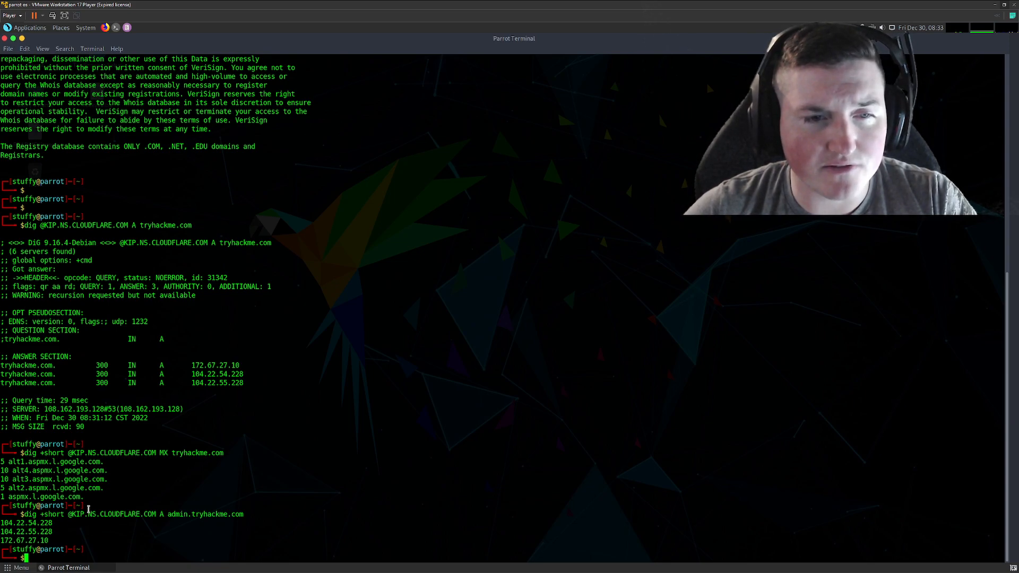
pyautogui.moveTo(161, 533)
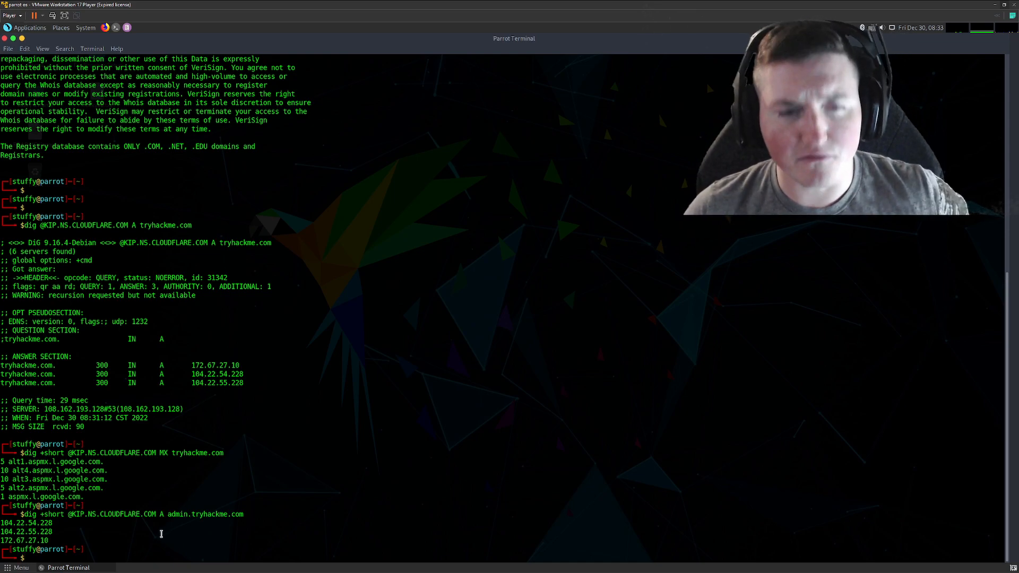
pyautogui.write('dig +short @KIP.NS.CLOUDFLARE.COM A admin.tryhackme.com')
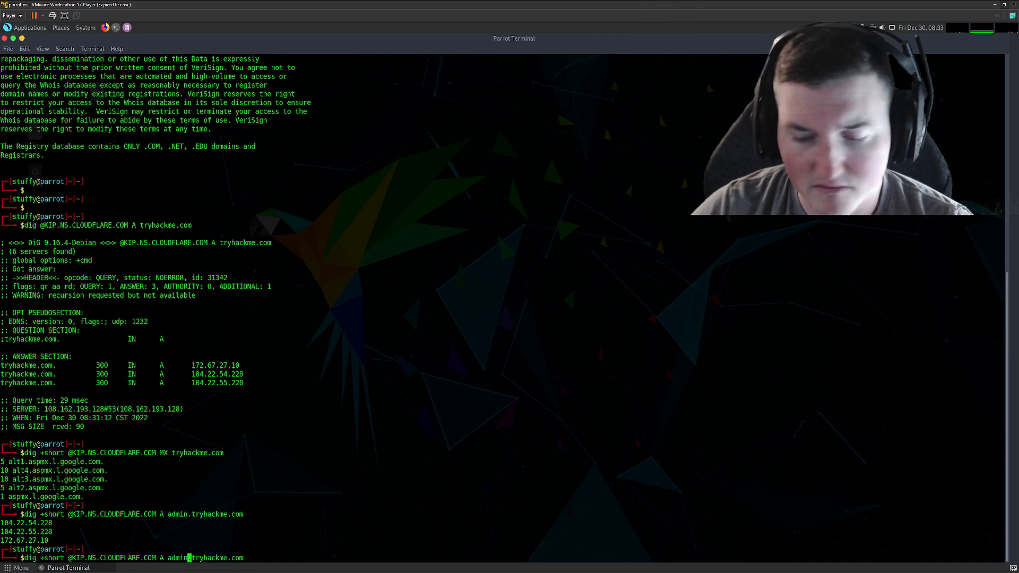
pyautogui.write('login')
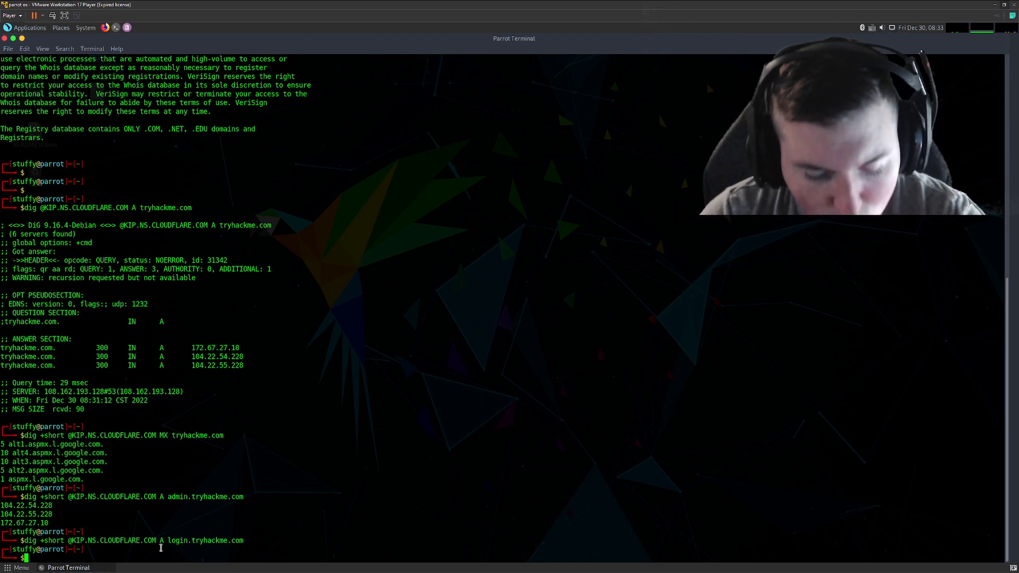
# Type sudo nmap --dns-servers KIP.NS.CLOUDFLARE.COM --script dns-brute with dns-brute.domain=tryhackme.com
pyautogui.write('sudo')
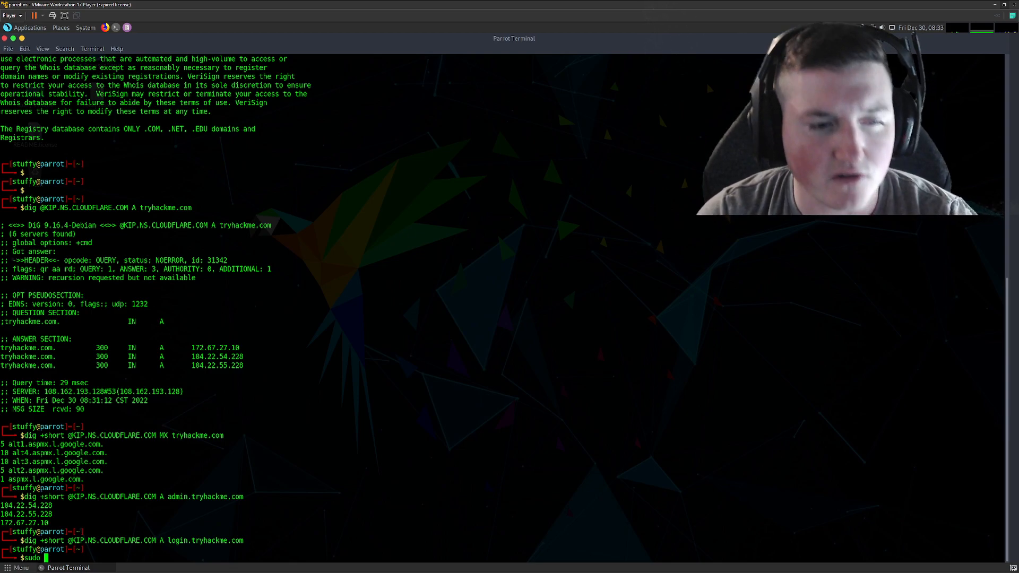
pyautogui.write('nm')
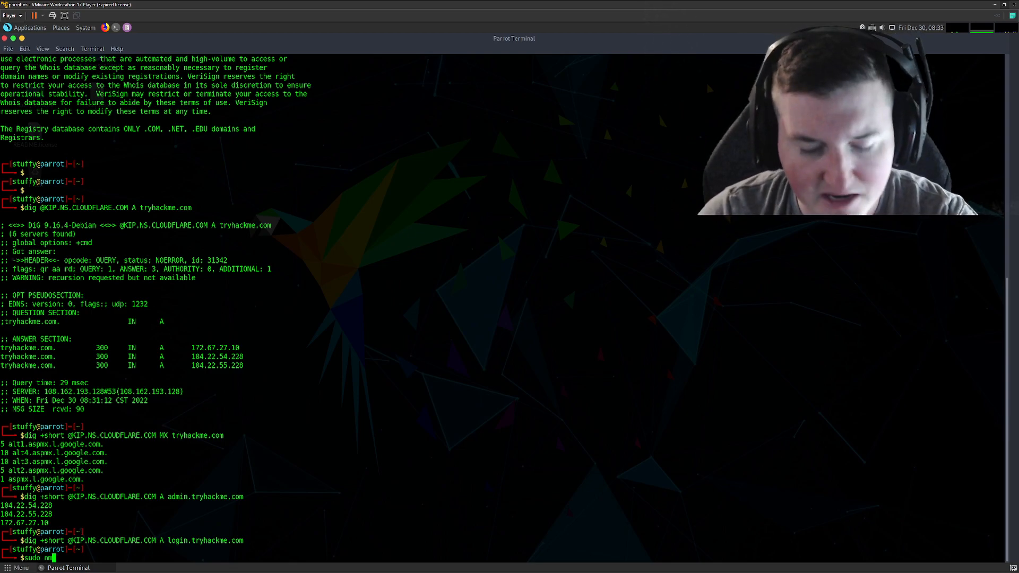
pyautogui.write('map')
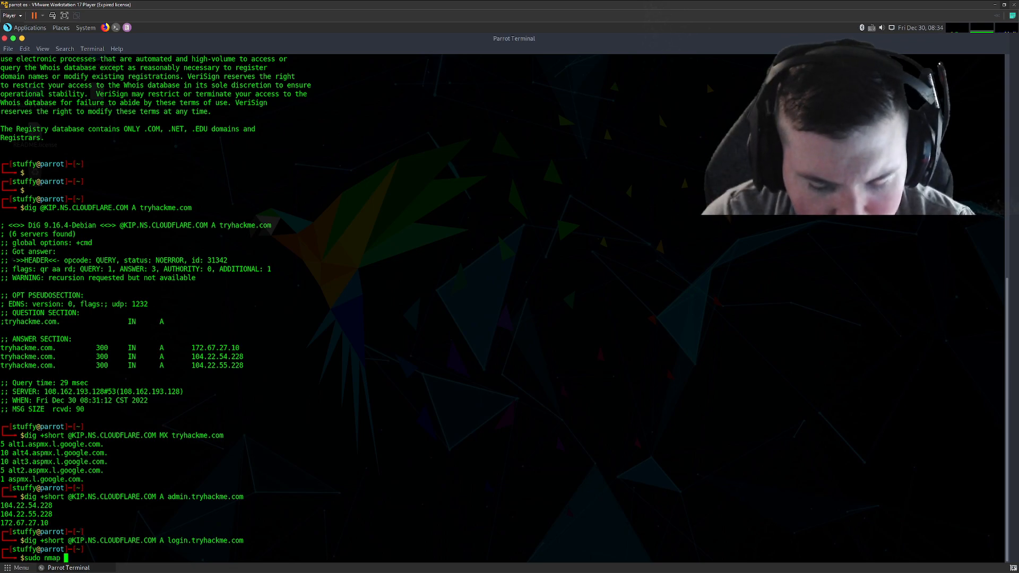
pyautogui.write('--dns')
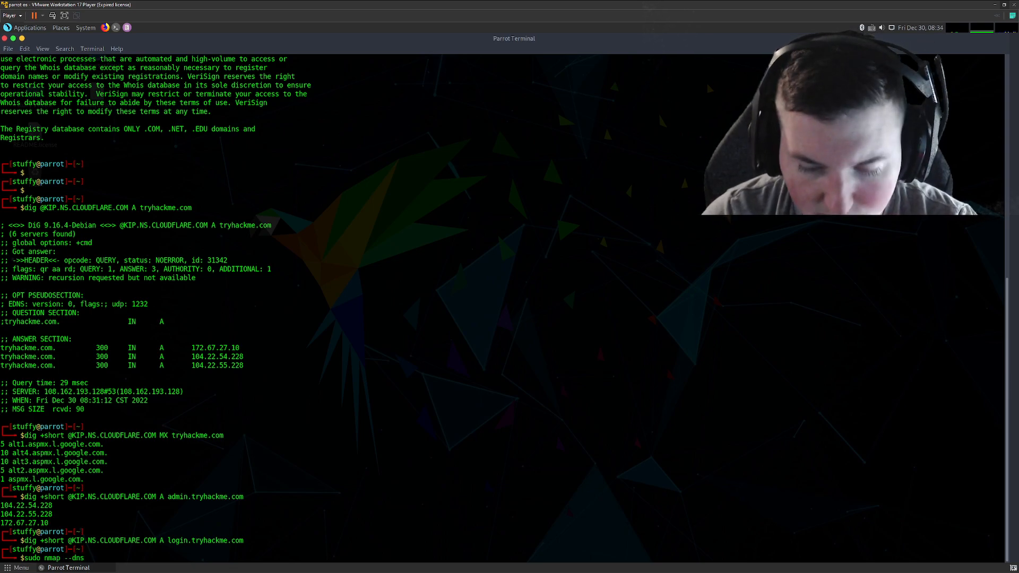
pyautogui.write('-server')
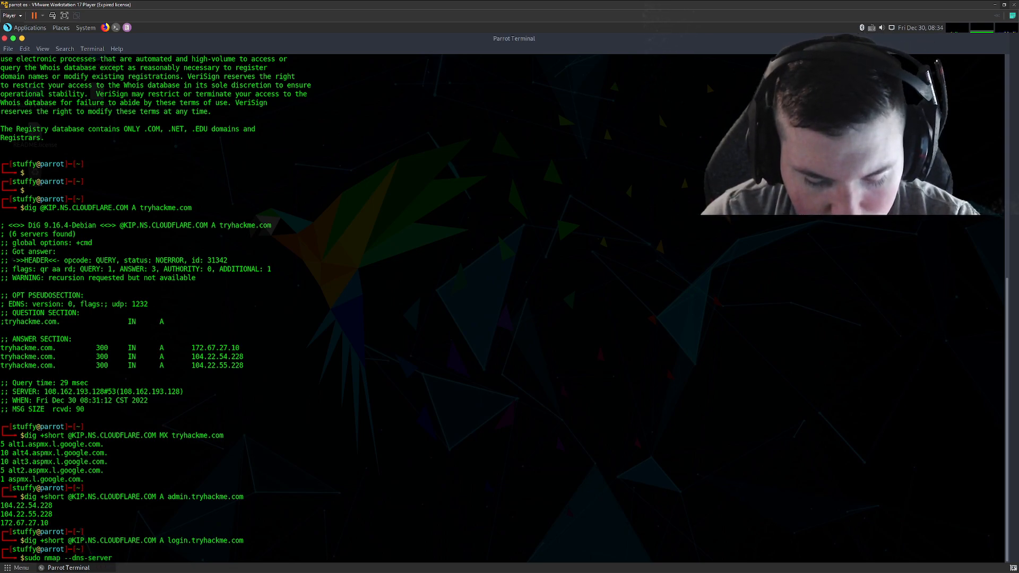
pyautogui.write('s')
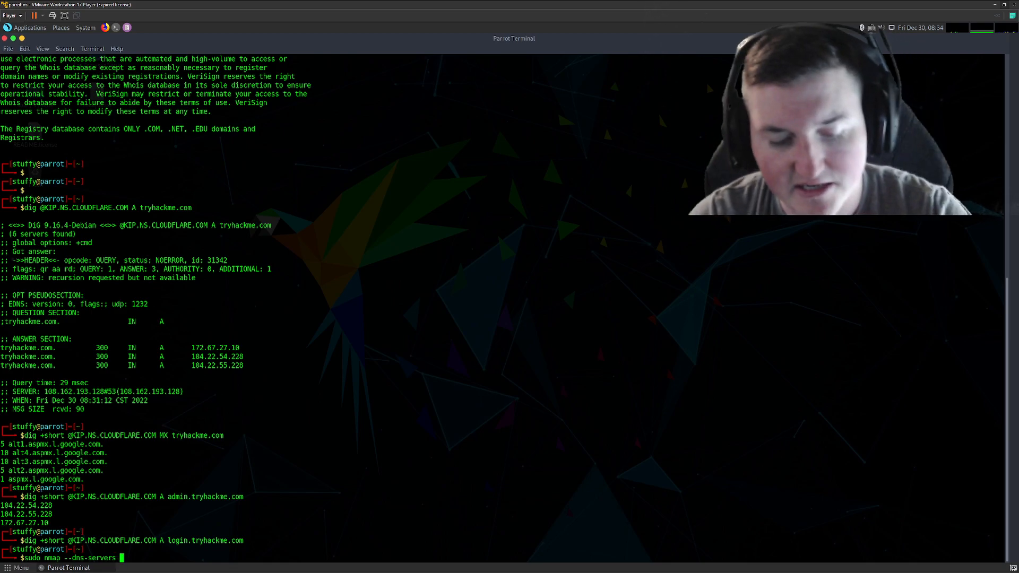
pyautogui.write('KIP.NS.CLOUDFLARE.COM')
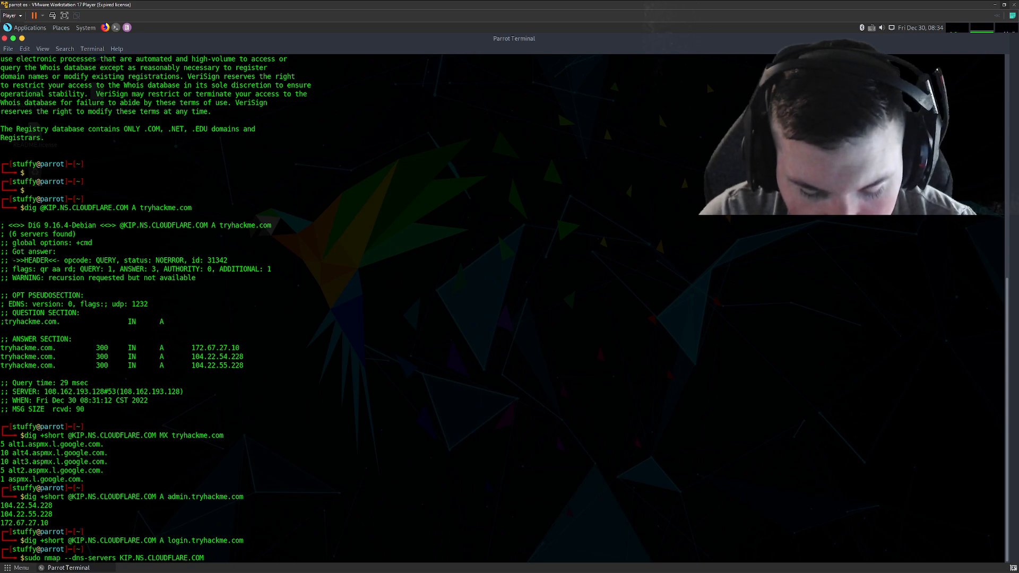
pyautogui.write('--script')
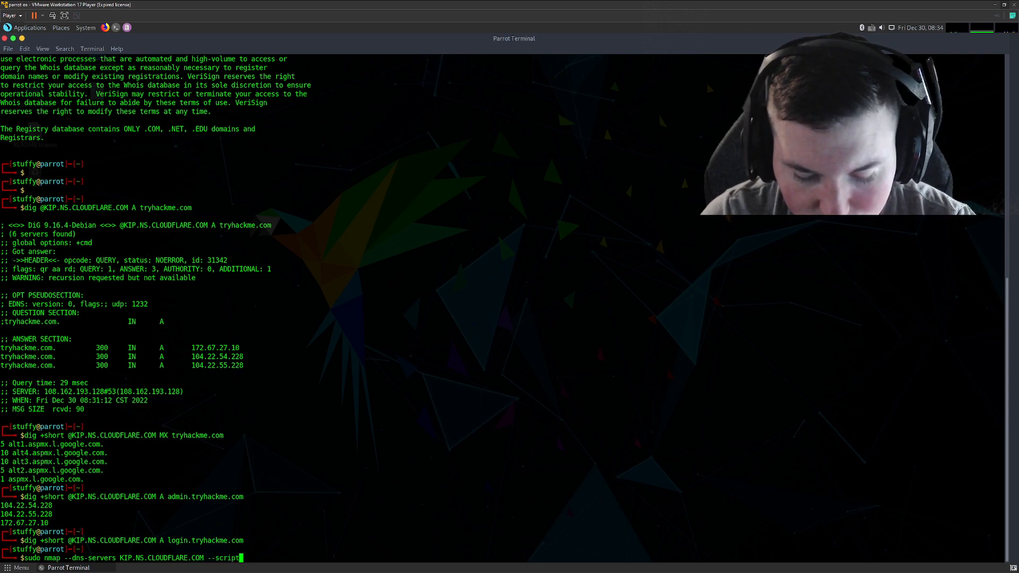
pyautogui.write('dns-brute')
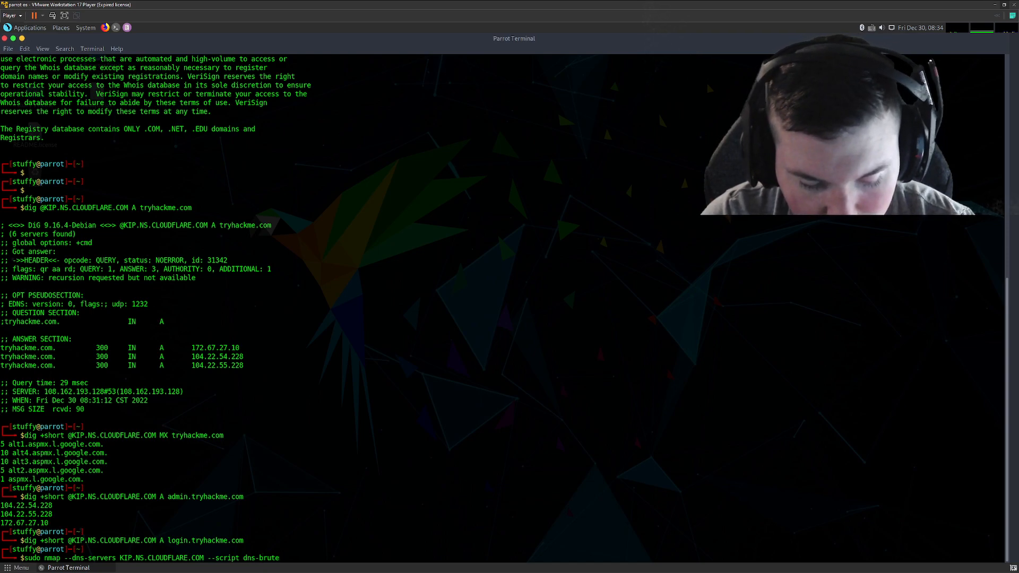
pyautogui.write('--script')
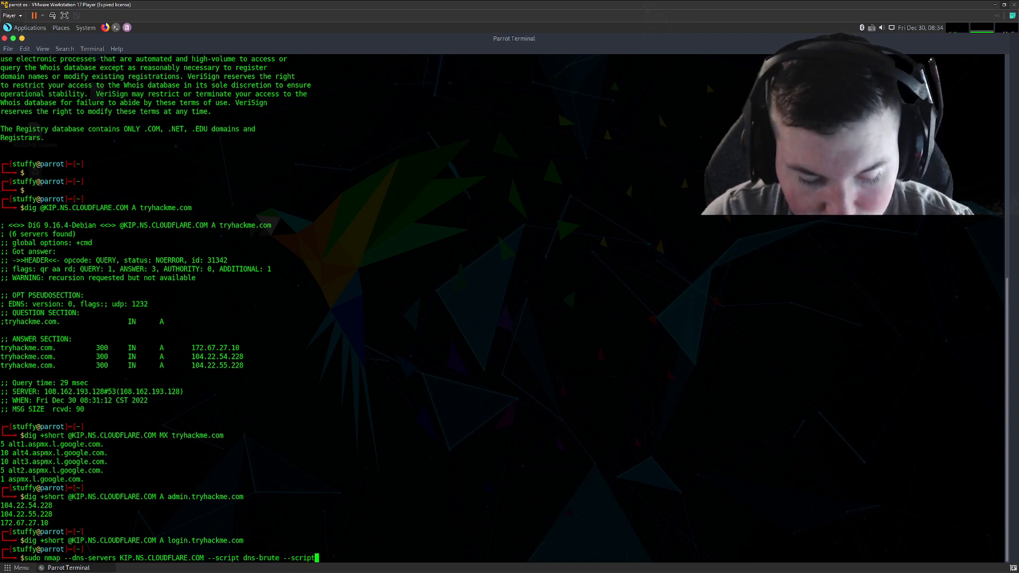
pyautogui.write('-args')
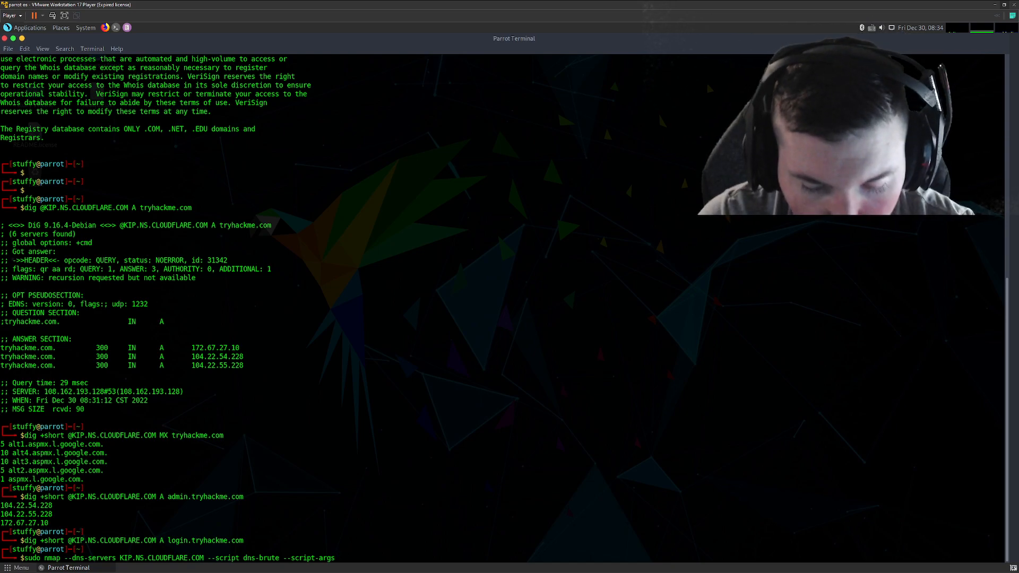
pyautogui.write('dns')
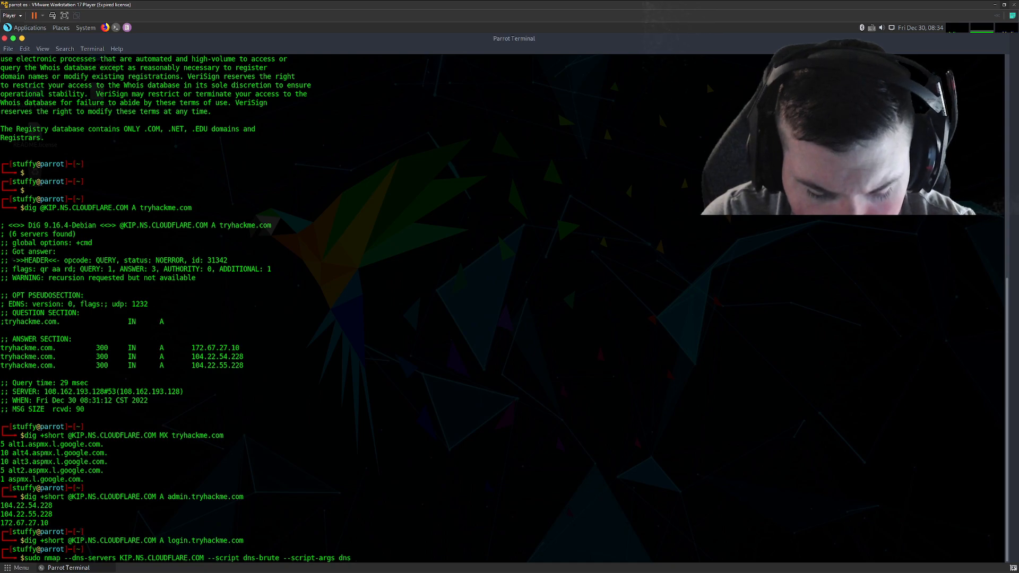
pyautogui.write('-brute.domain')
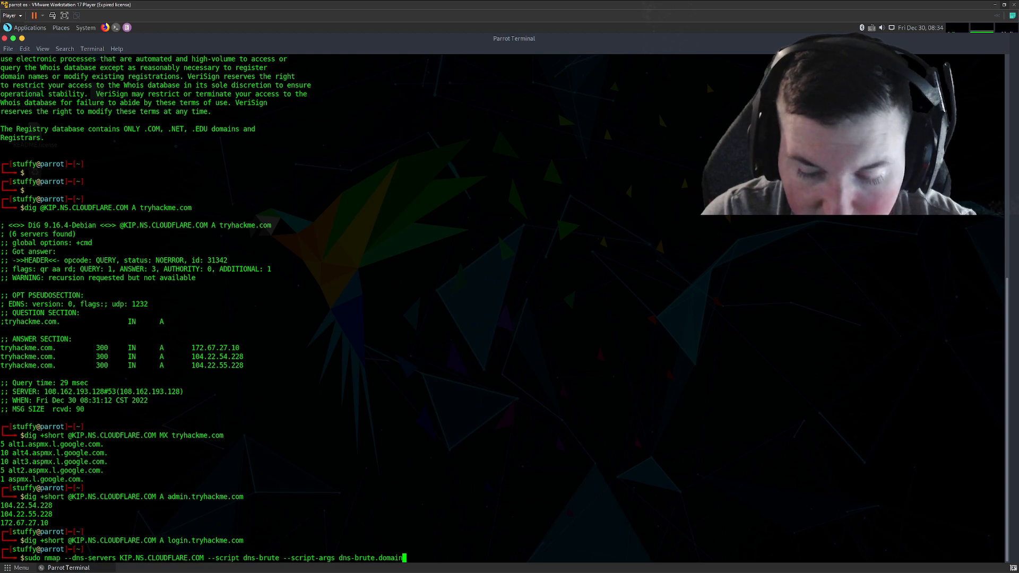
pyautogui.write('=KIP.NS.CLOUDFLARE.COM')
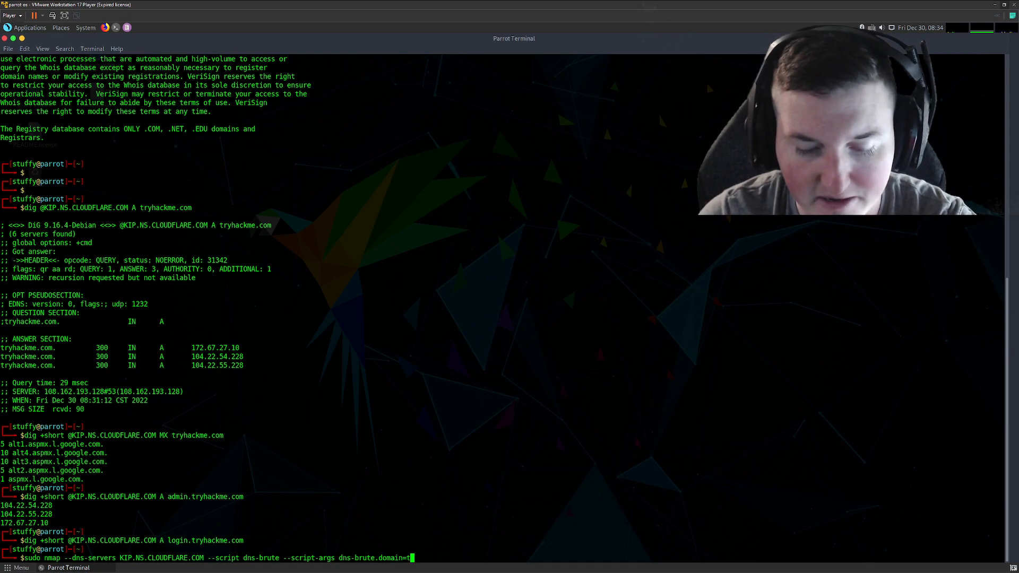
pyautogui.write('ryhackme.com')
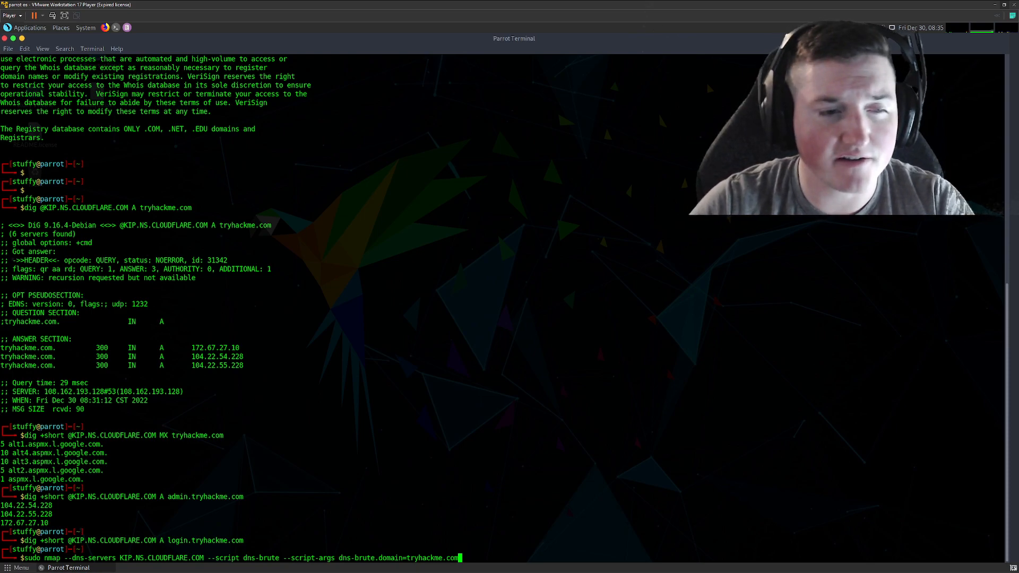
# Execute the nmap dns-brute scan, listing admin, blog, www and help subdomains with addresses
pyautogui.press('Return')
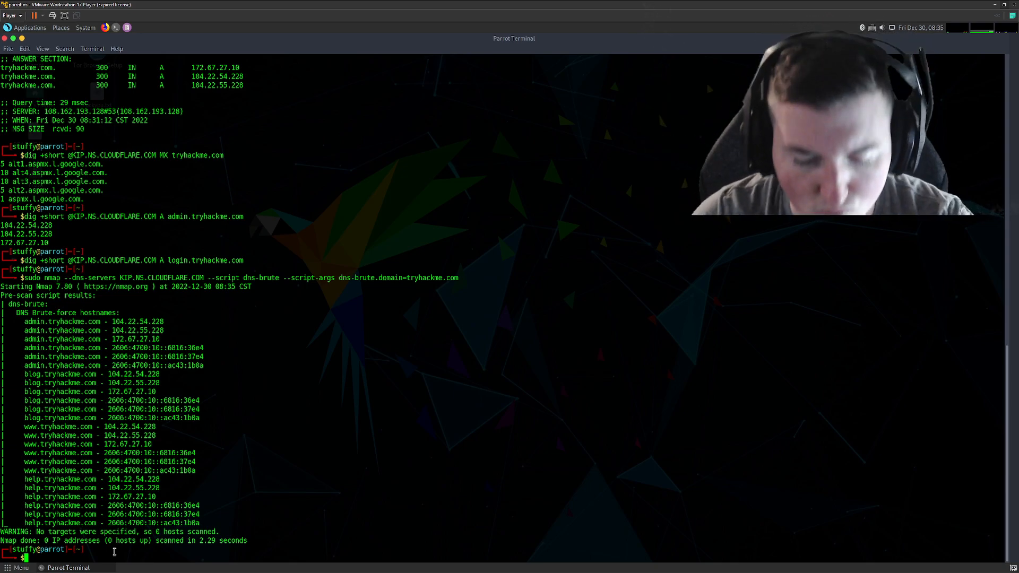
# Edit the recalled dig +short A query to target hostname THMDC01 instead of login.tryhackme.com
pyautogui.write('dig +short @KIP.NS.CLOUDFLARE.COM A login.tryhackme.com')
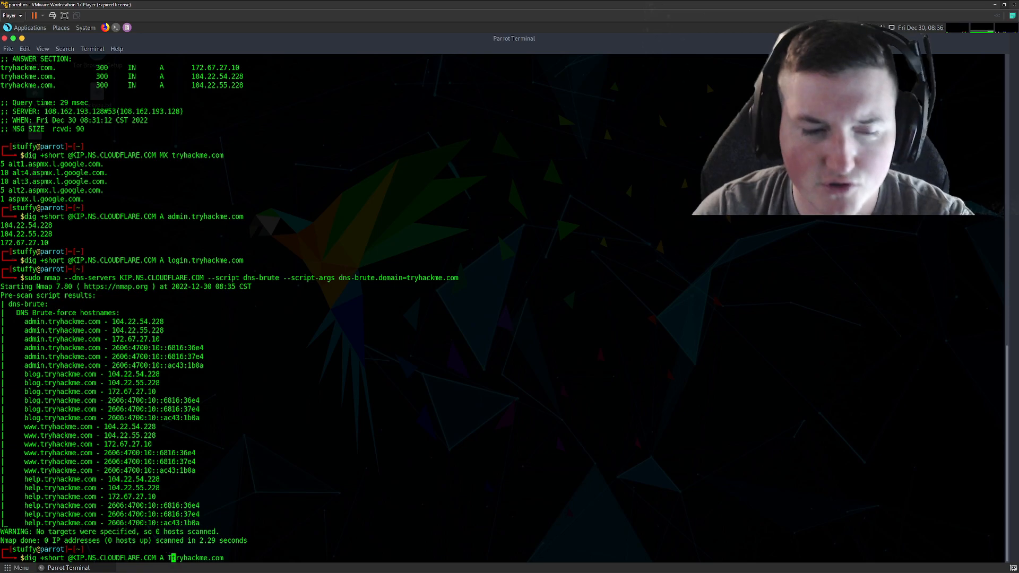
pyautogui.write('HMDC')
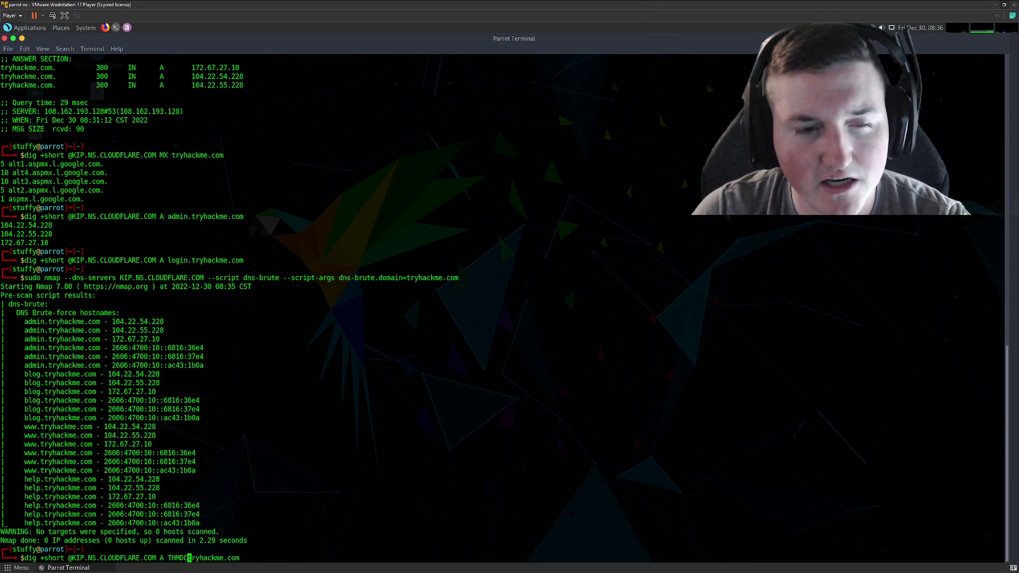
pyautogui.write('01')
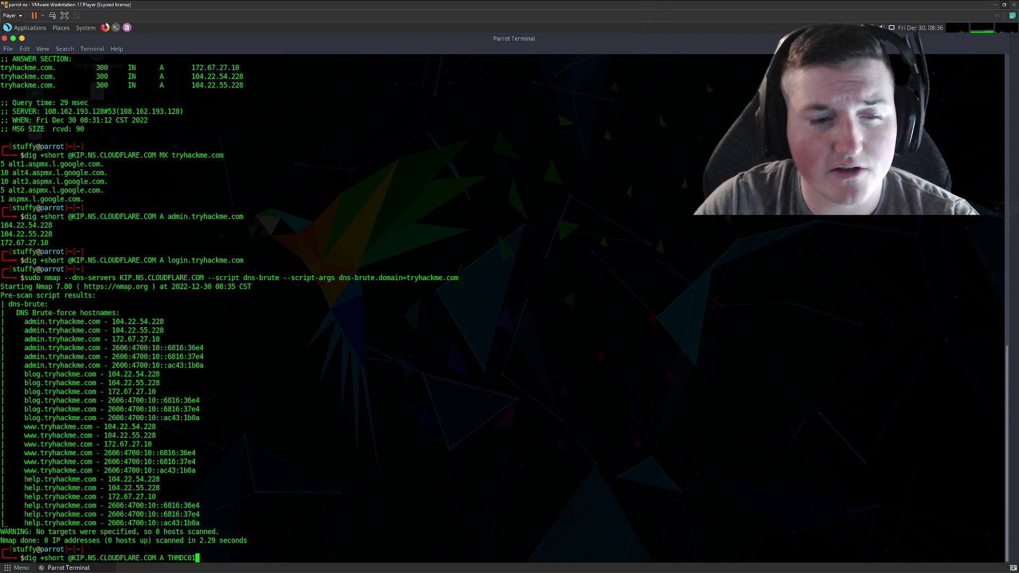
pyautogui.press('BackSpace')
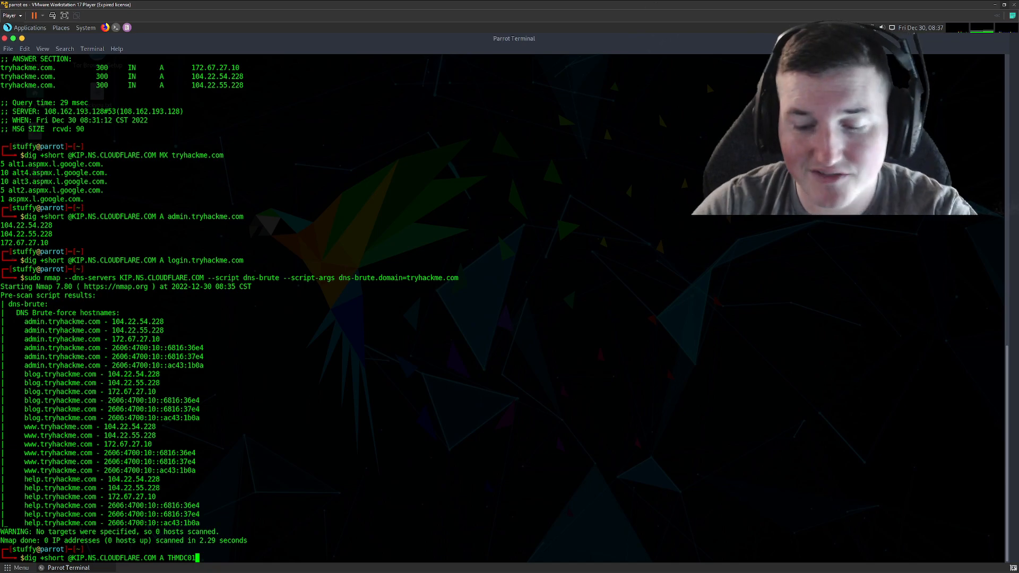
# Replace the hostname guess with THMNS, then THMNFS, and trim it down to THM
pyautogui.write('THMNS')
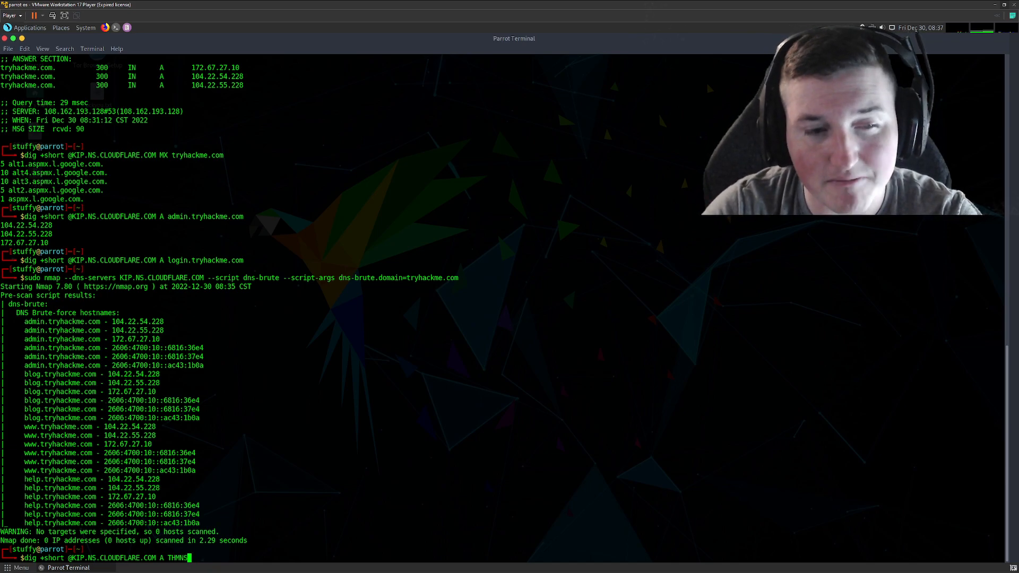
pyautogui.press('BackSpace')
pyautogui.write('F')
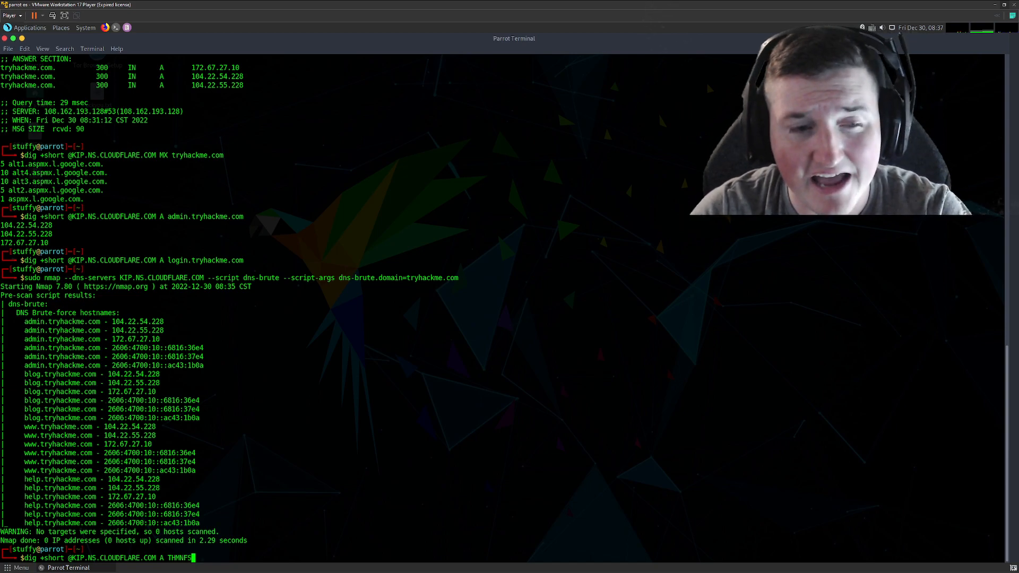
pyautogui.press('Backspace')
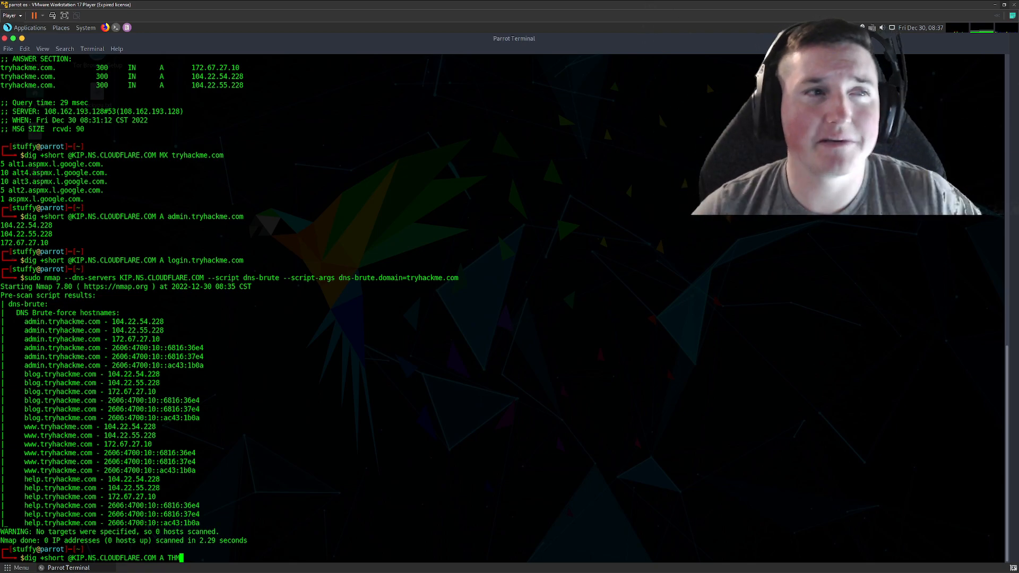
pyautogui.moveTo(245, 506)
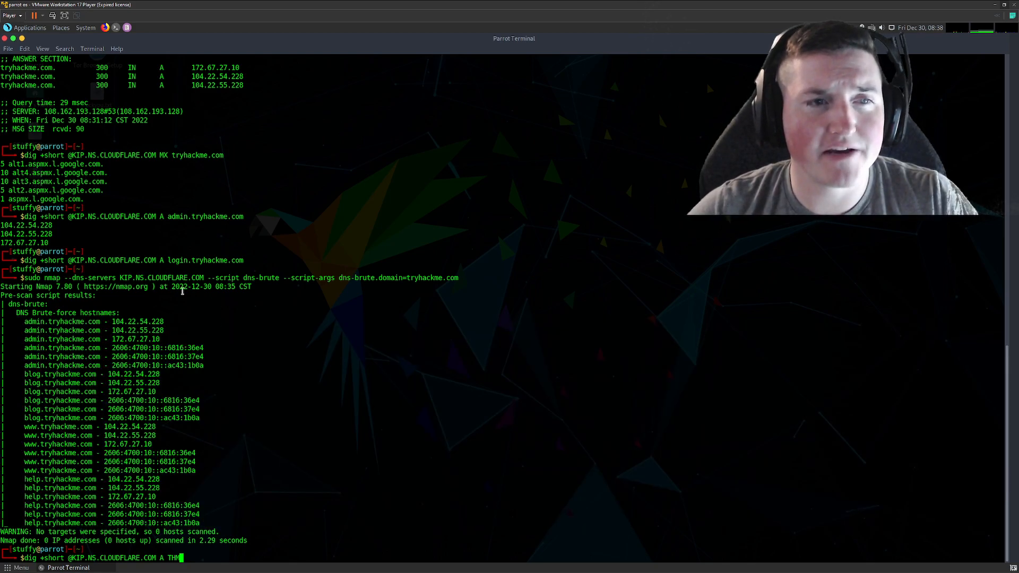
pyautogui.moveTo(142, 301)
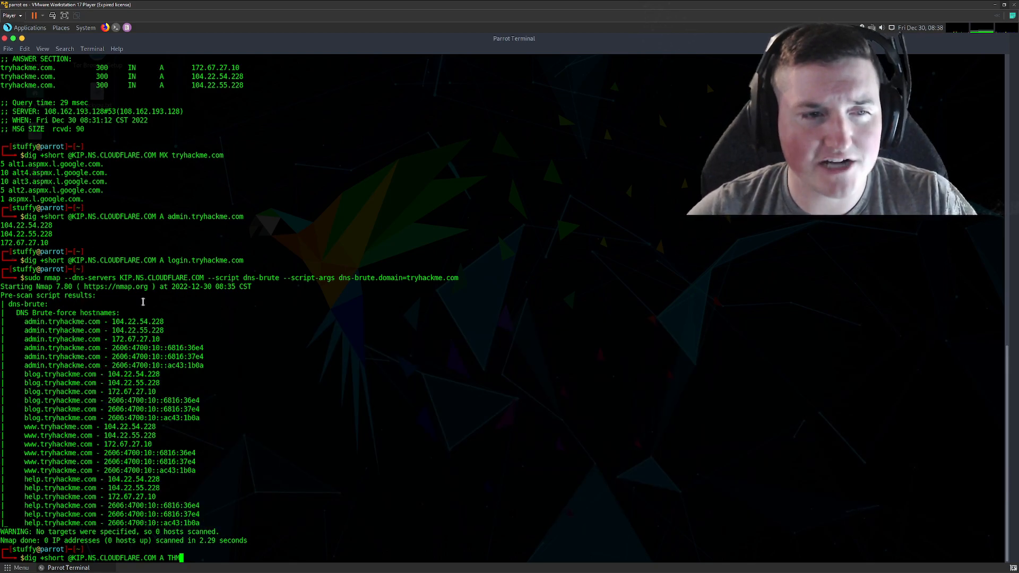